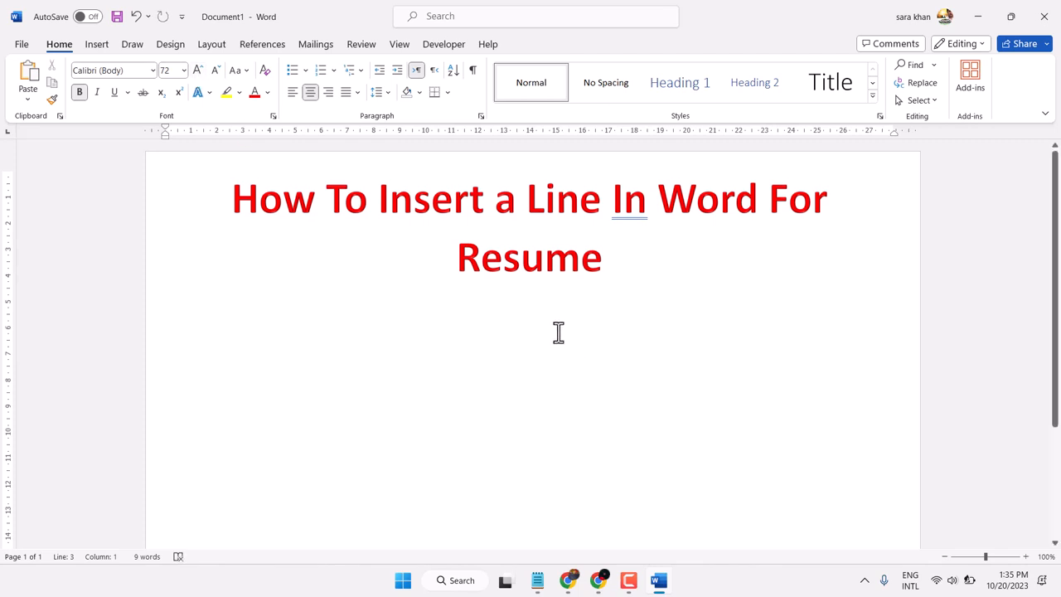
Below the red title, type --- so AutoFormat draws a thin single horizontal line.
left_click(530, 335)
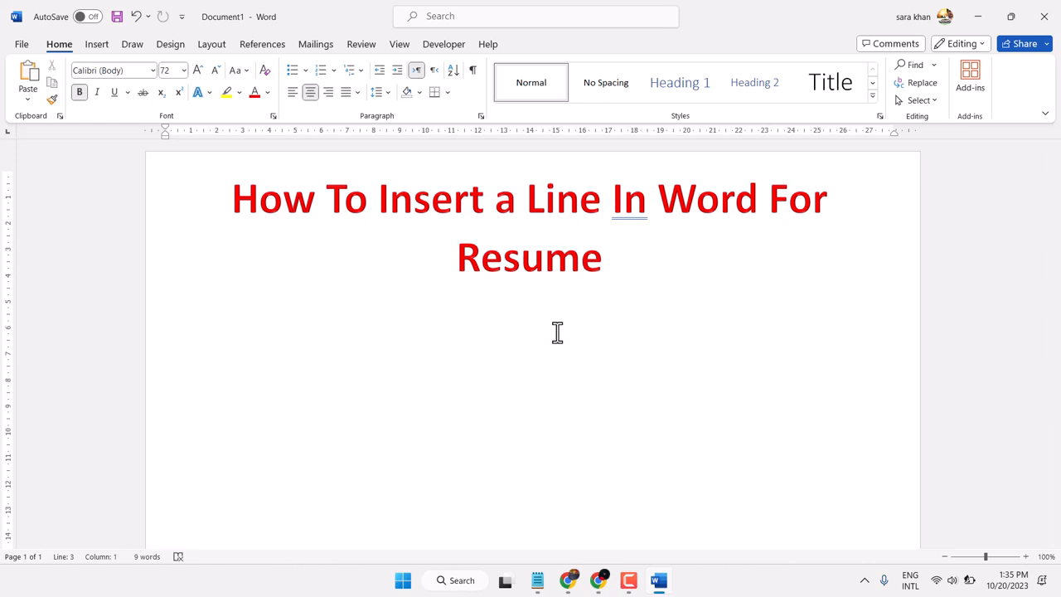
type("---")
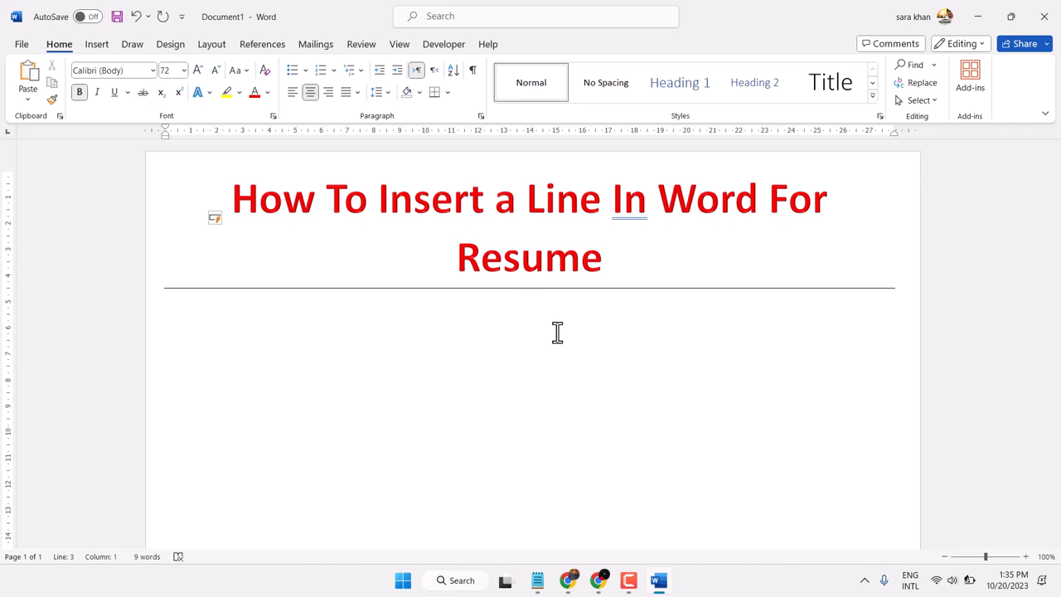
Add a double line with === below the single line, then a dotted line with ***.
left_click(531, 331)
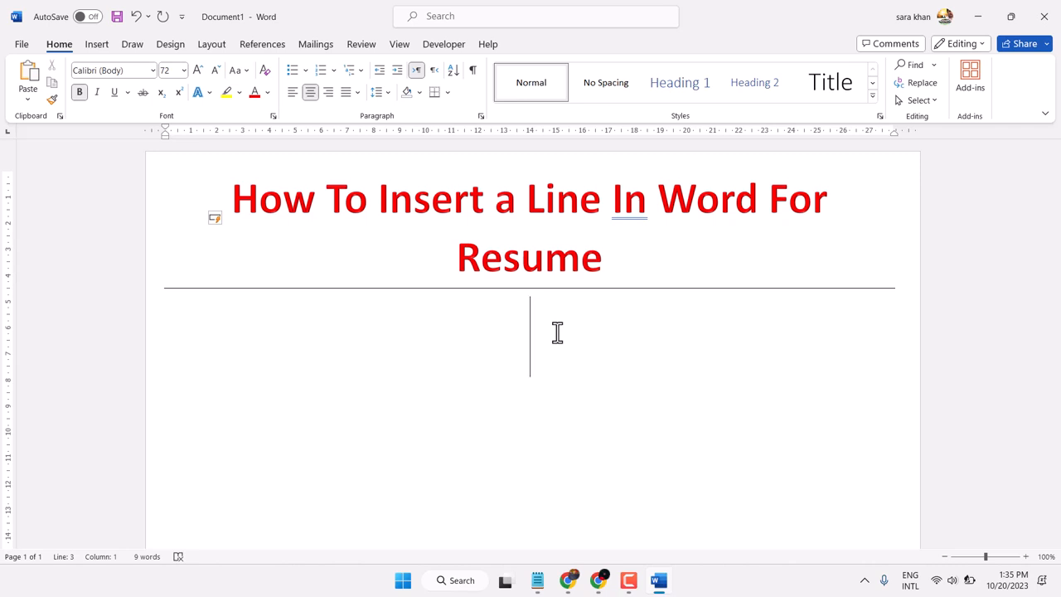
type("==")
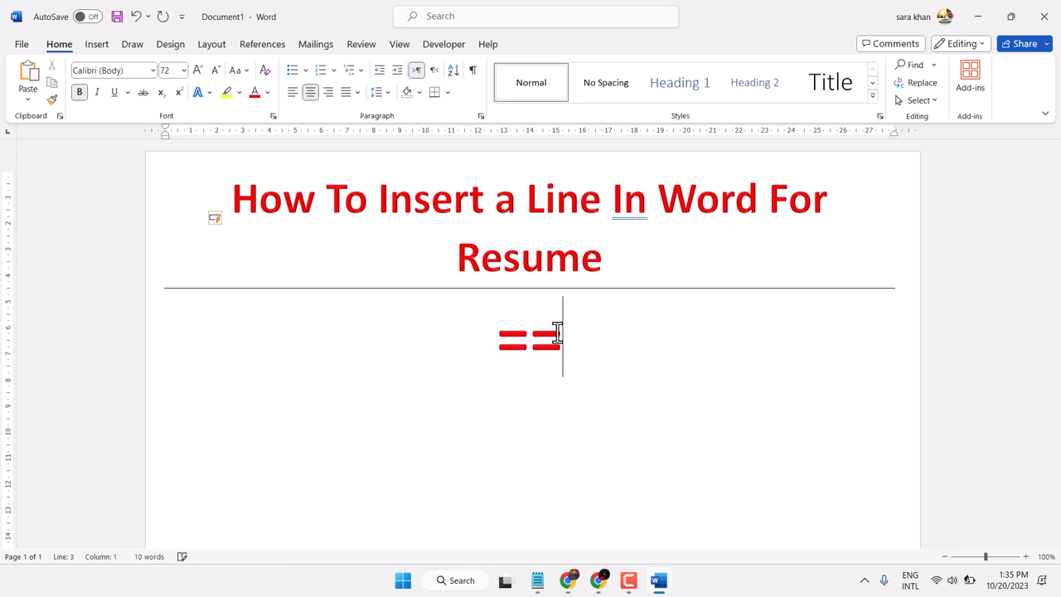
type("=")
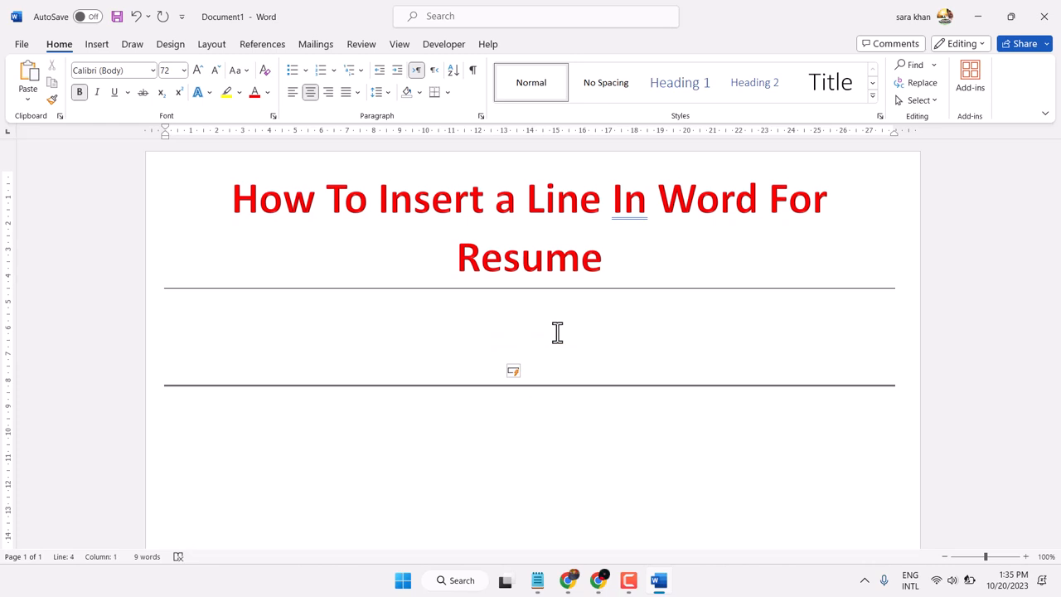
left_click(530, 431)
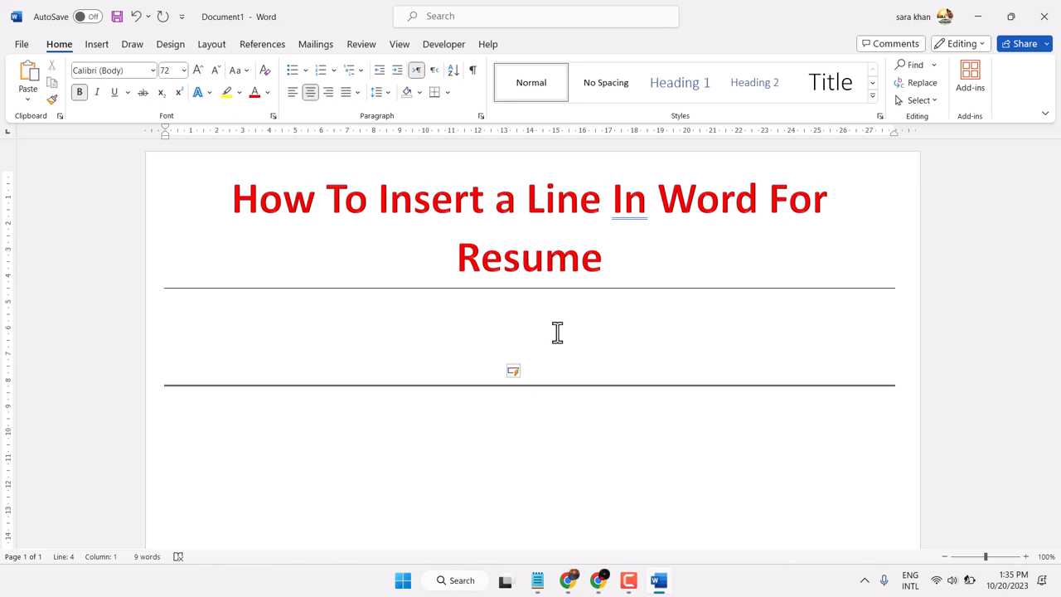
type("***")
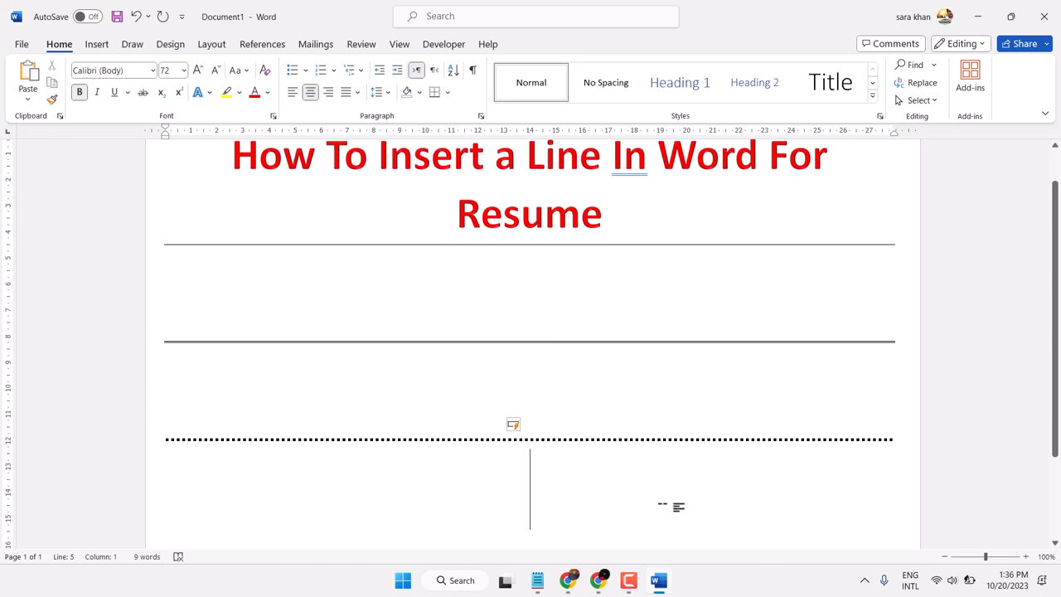
Add a thick line with ### and a wavy zigzag line with ~~~~ below the dotted line.
type("##")
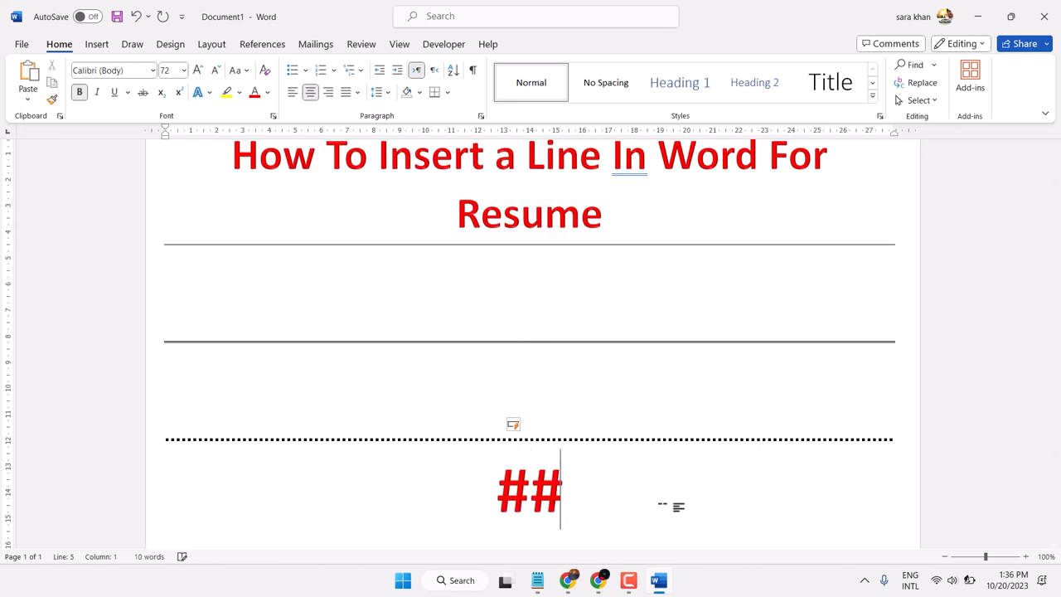
type("#")
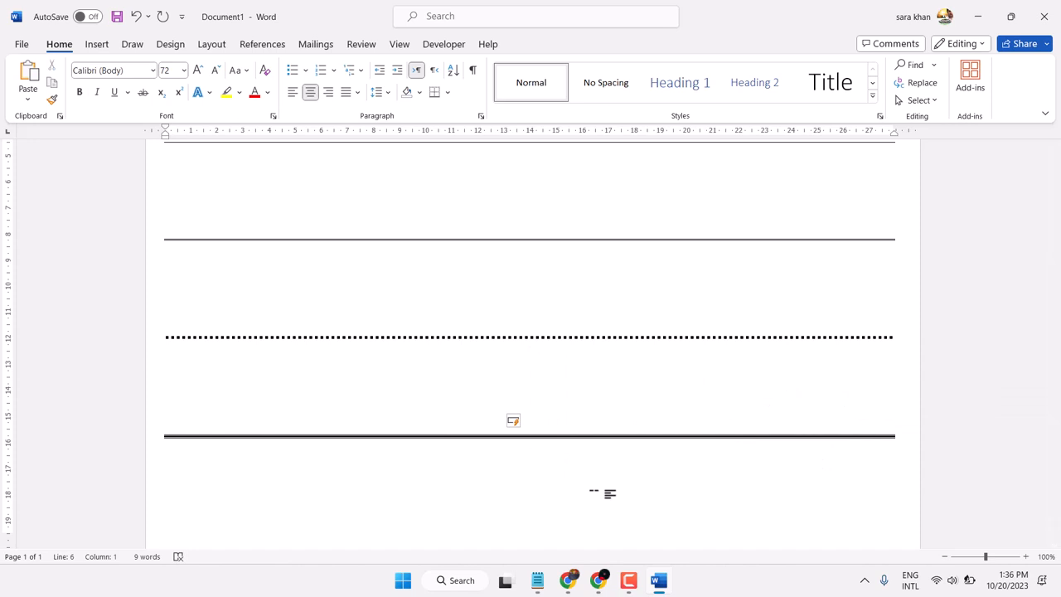
type("~~")
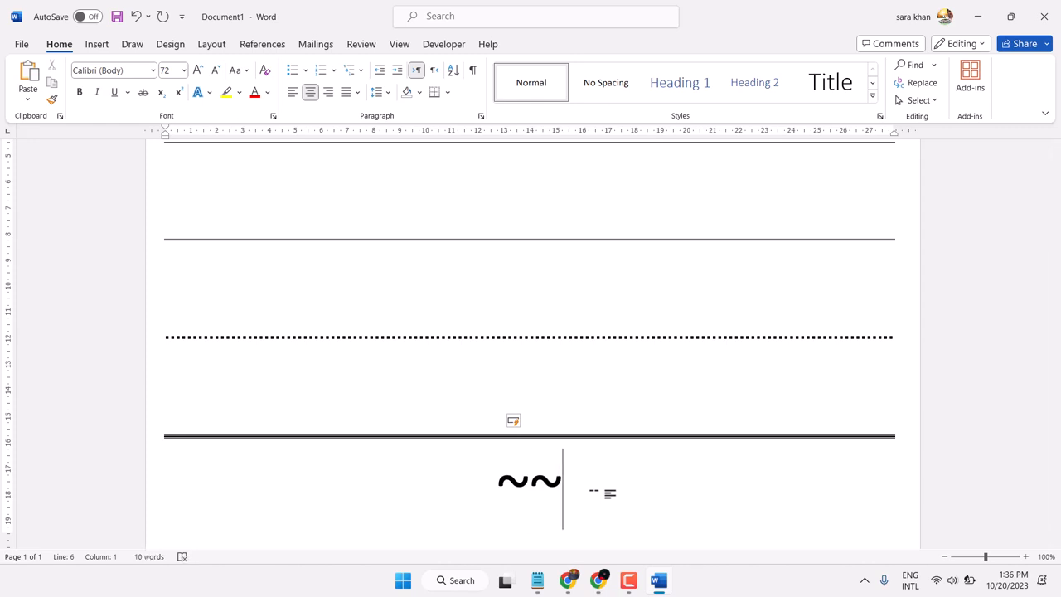
type("~~")
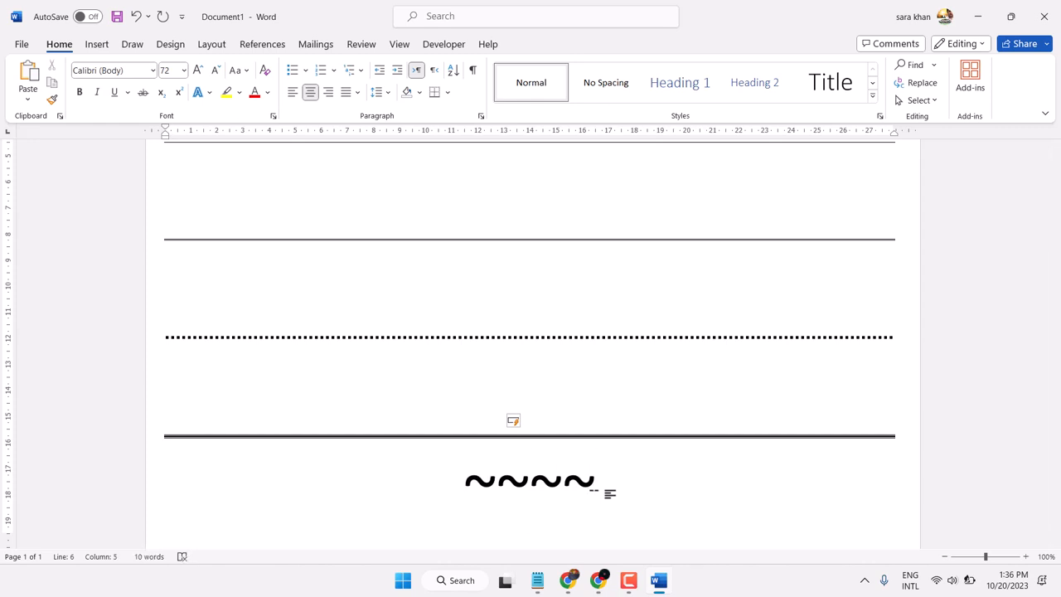
scroll("down", 3)
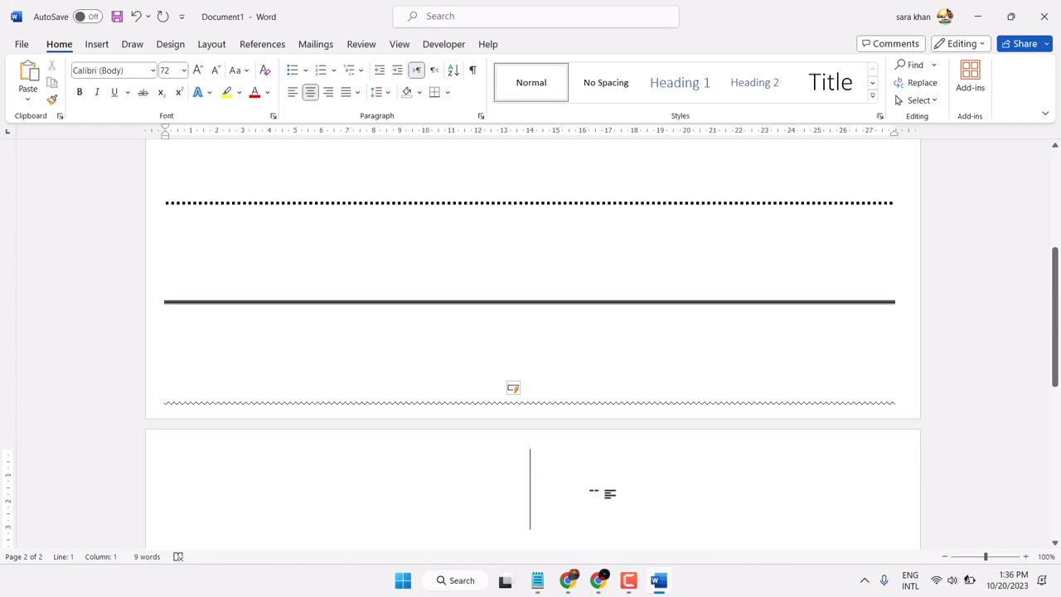
mouse_move(187, 404)
type("_")
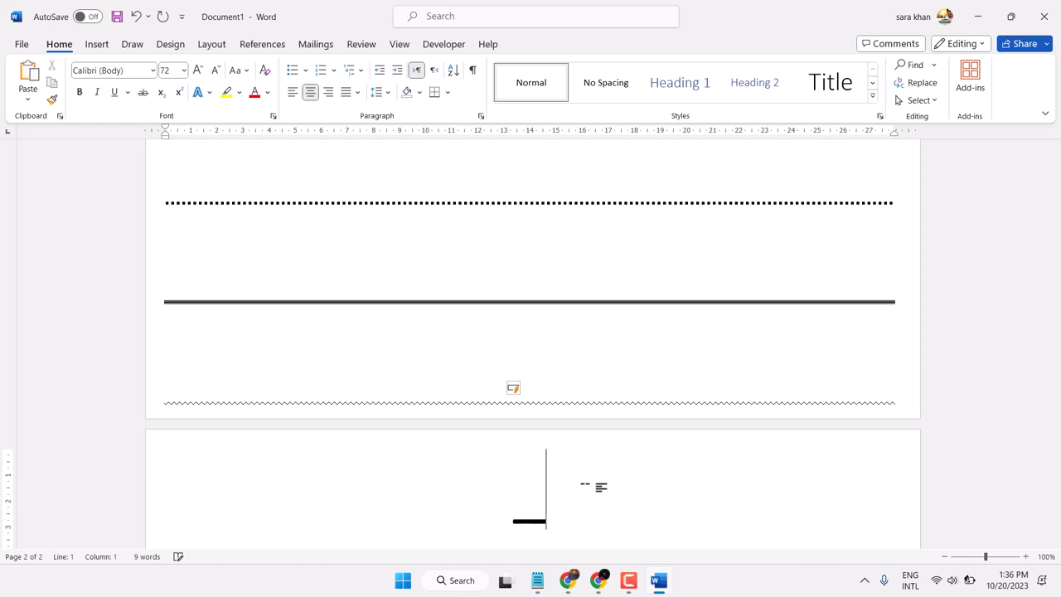
Scroll down through the second page to view the stacked horizontal lines.
scroll("down", 3)
type("---")
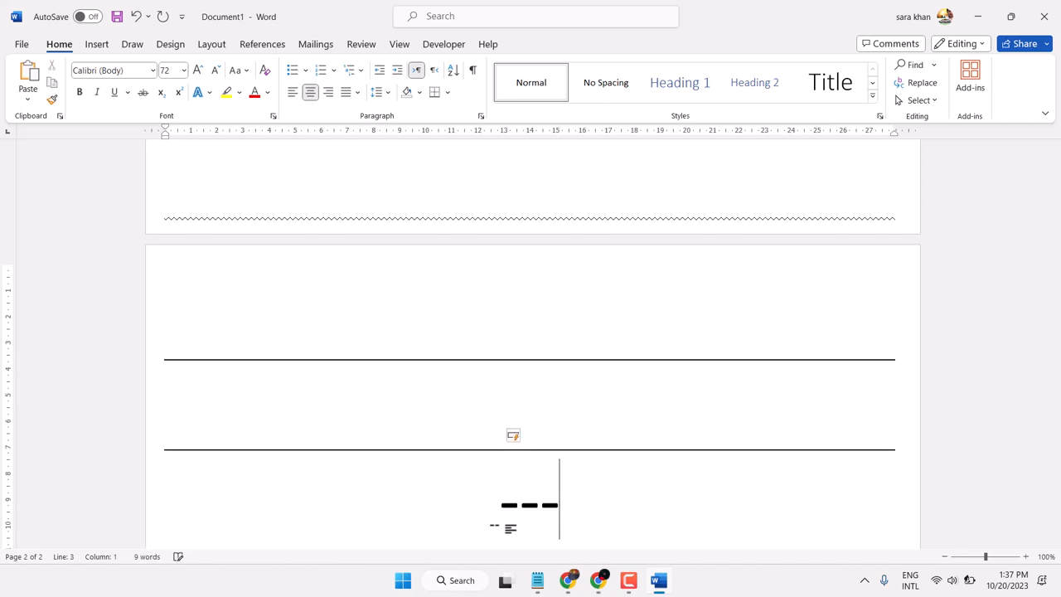
scroll("down", 3)
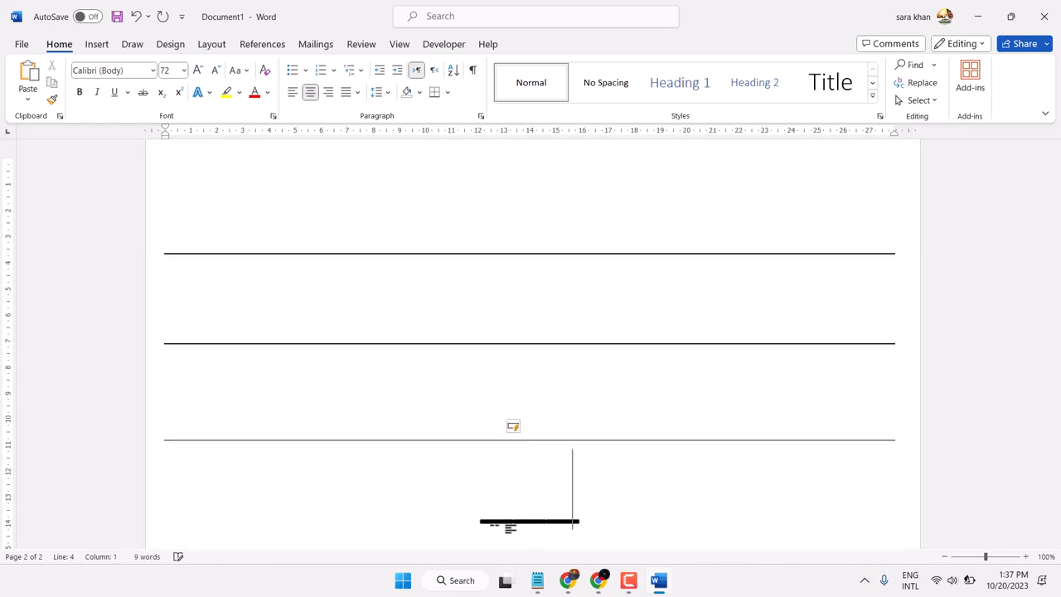
scroll("down", 3)
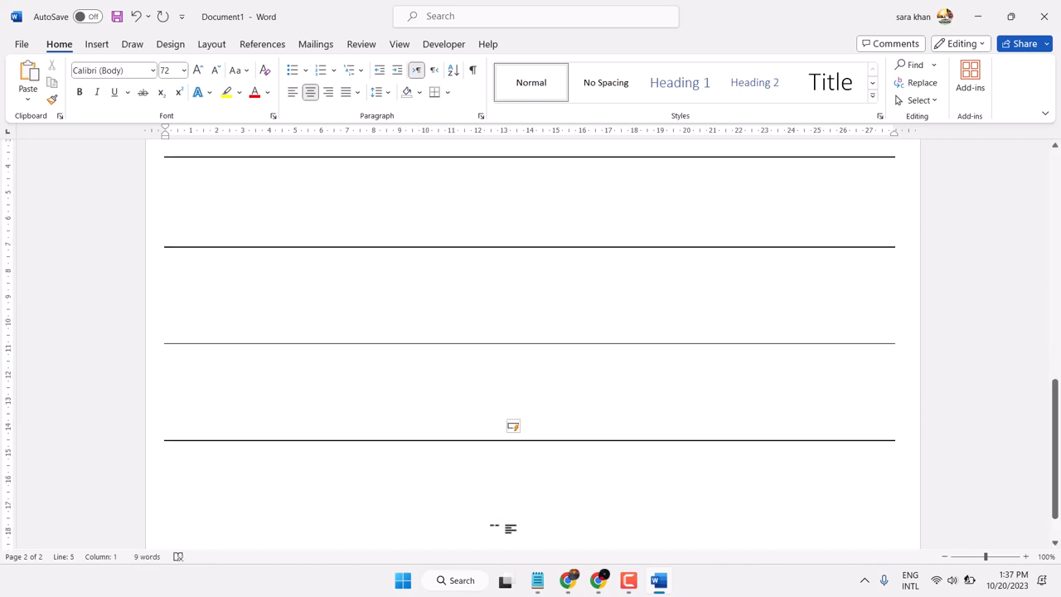